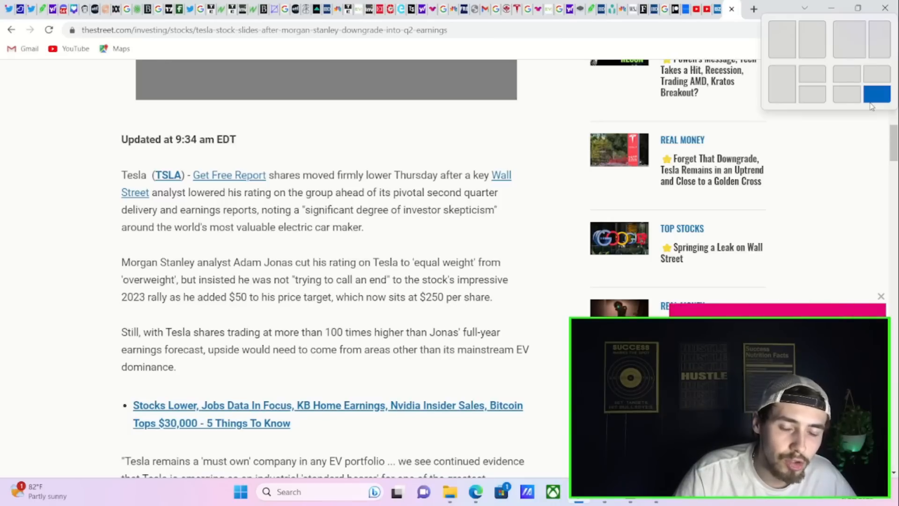
# Bring up the Trading Economics one-year lithium carbonate price chart
pyautogui.click(735, 9)
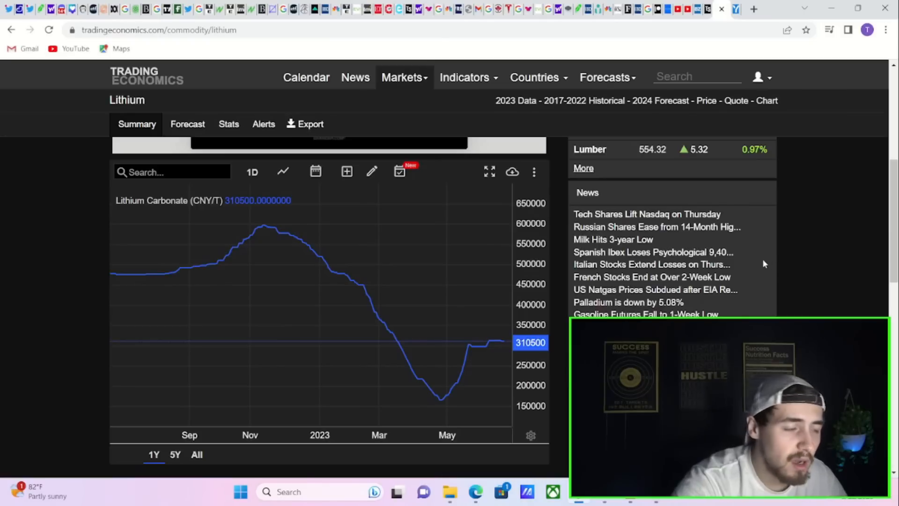
pyautogui.moveTo(262, 225)
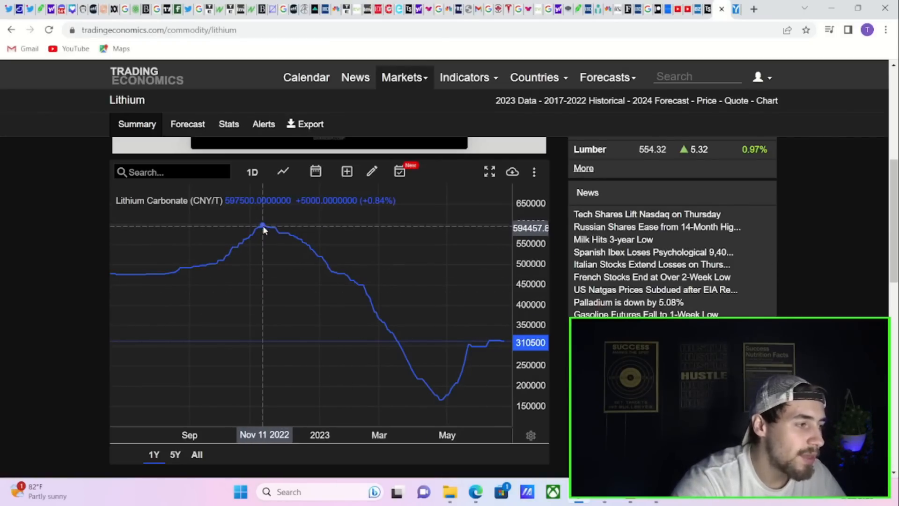
pyautogui.moveTo(264, 225)
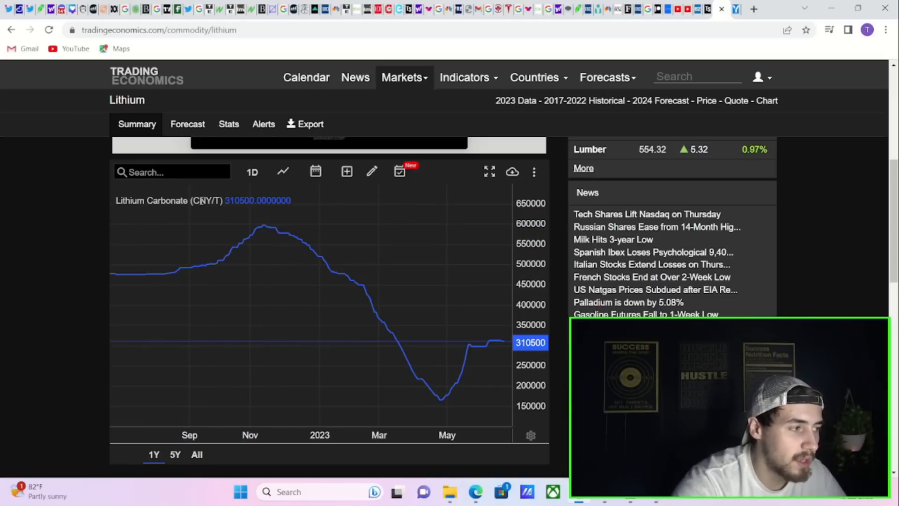
pyautogui.moveTo(266, 226)
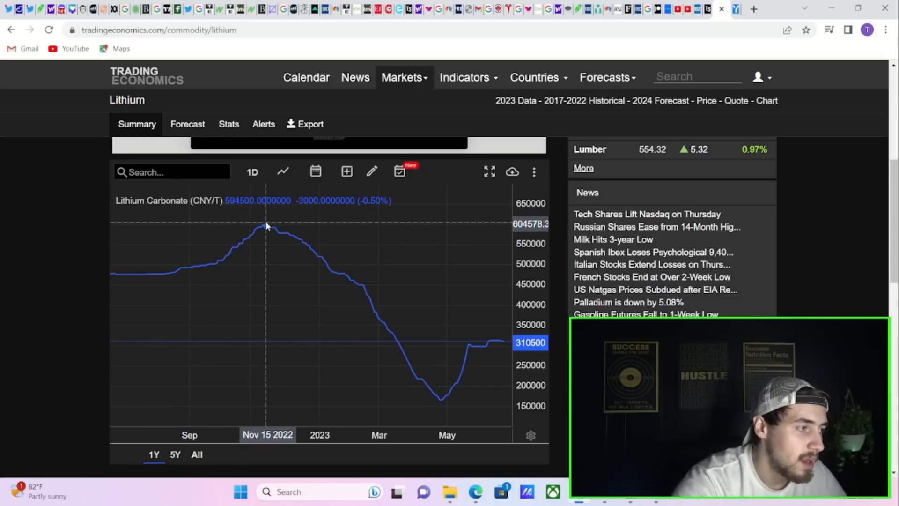
pyautogui.moveTo(444, 395)
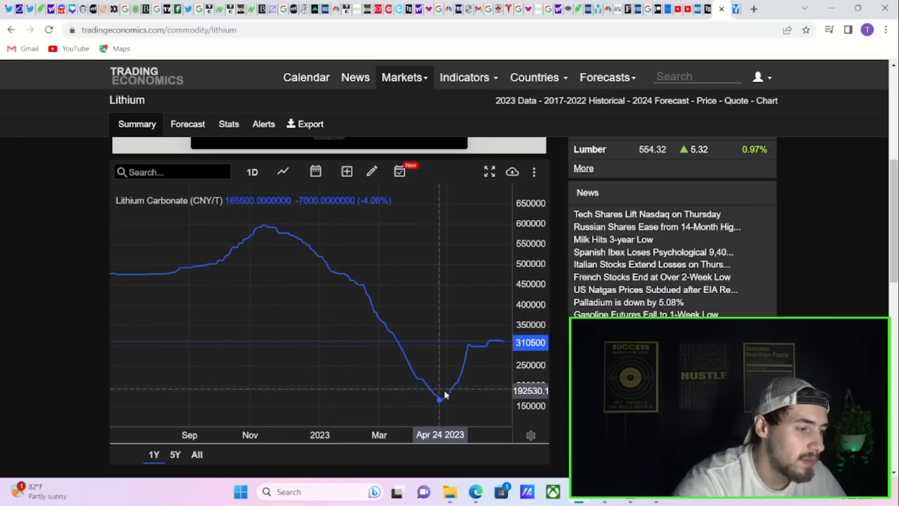
pyautogui.moveTo(479, 349)
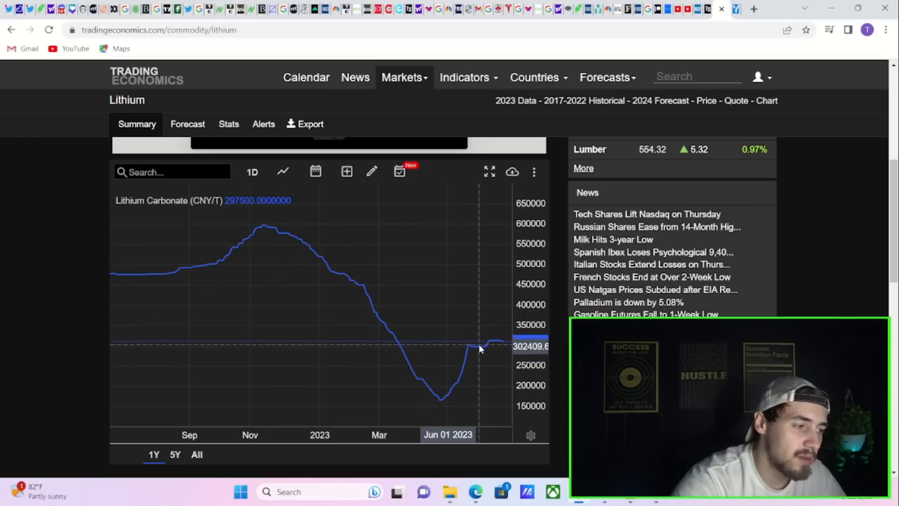
pyautogui.moveTo(378, 212)
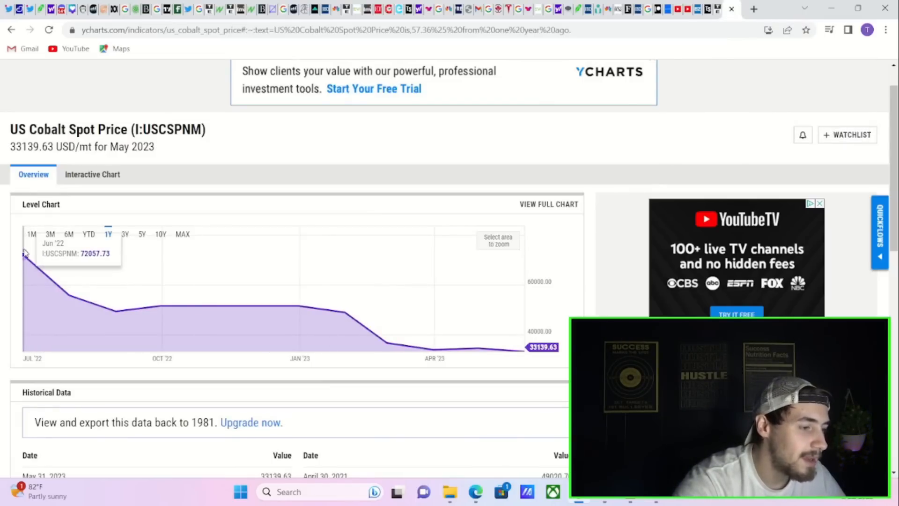
pyautogui.moveTo(479, 328)
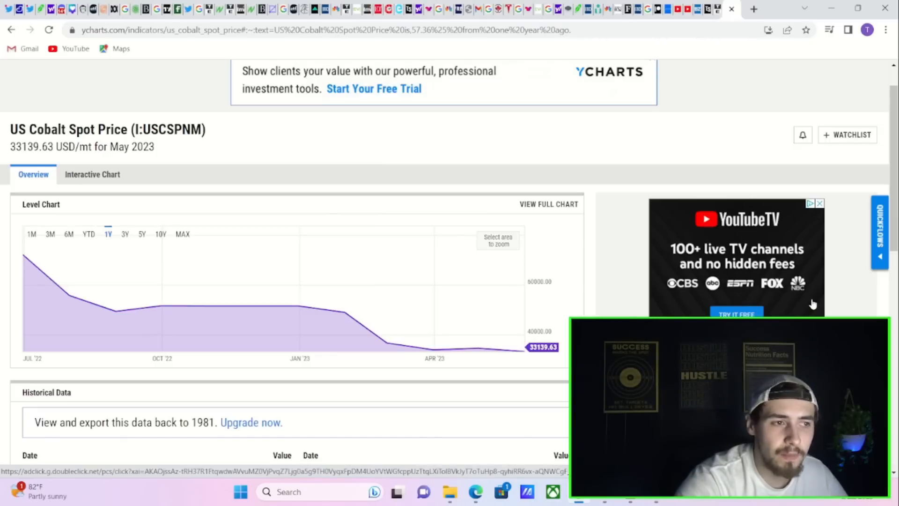
pyautogui.moveTo(803, 307)
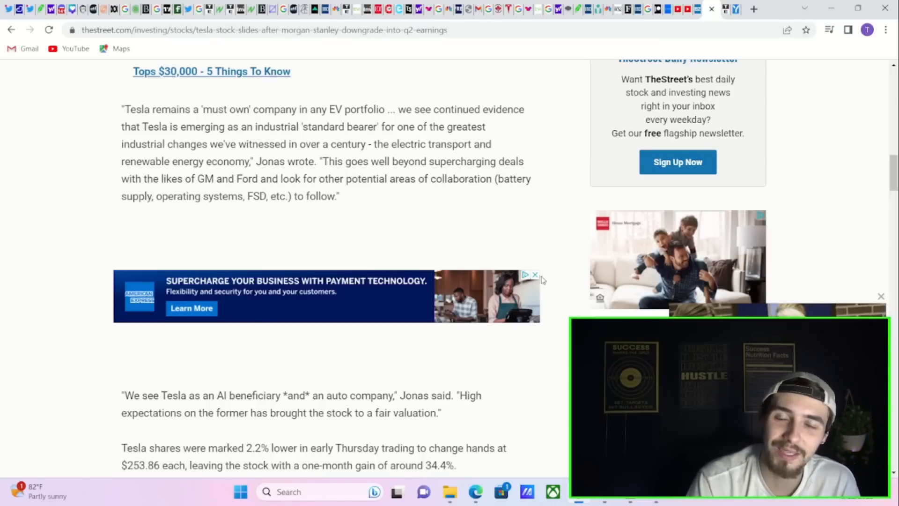
pyautogui.click(602, 9)
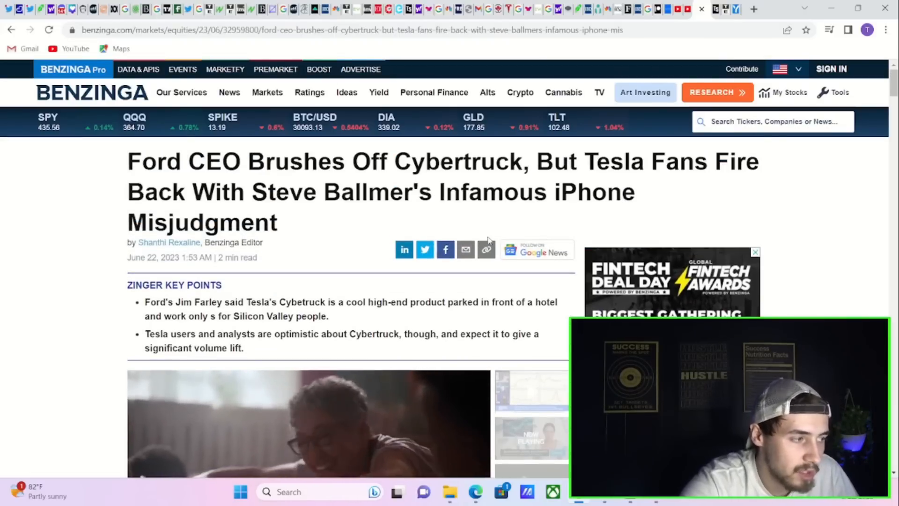
# Read down the Benzinga Ford CEO Cybertruck article to the Twitterati Reacts section
pyautogui.scroll(-3)
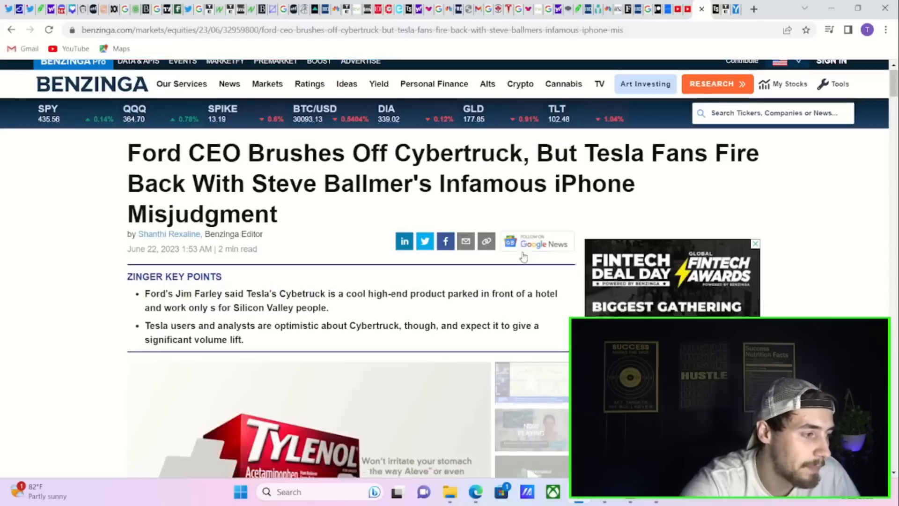
pyautogui.scroll(3)
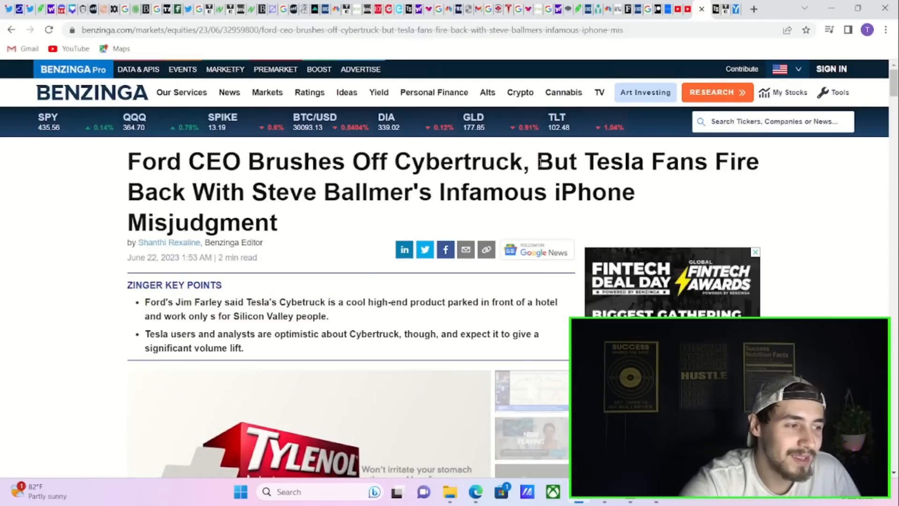
pyautogui.moveTo(537, 161); pyautogui.dragTo(634, 193)
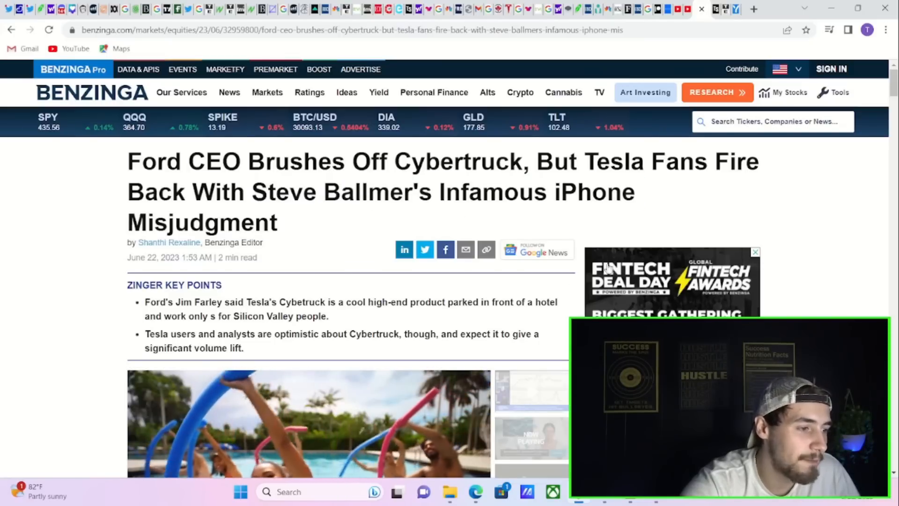
pyautogui.scroll(-3)
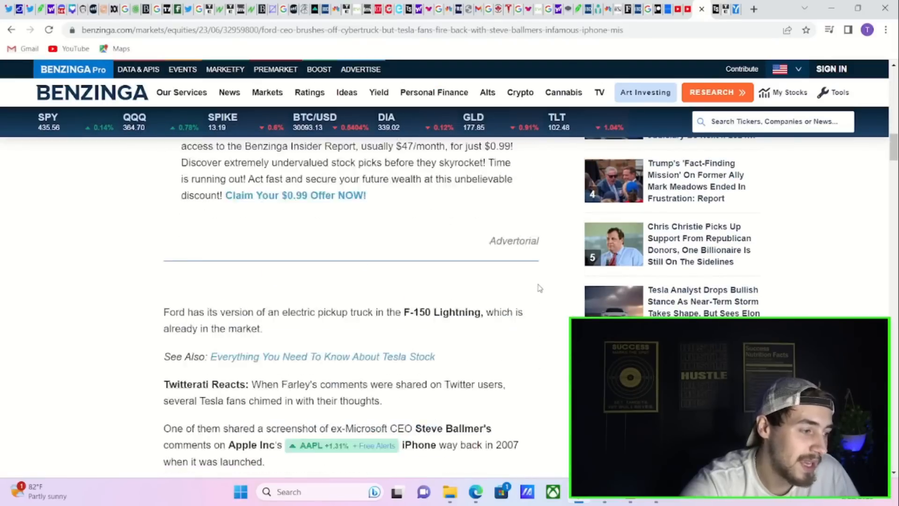
pyautogui.scroll(-3)
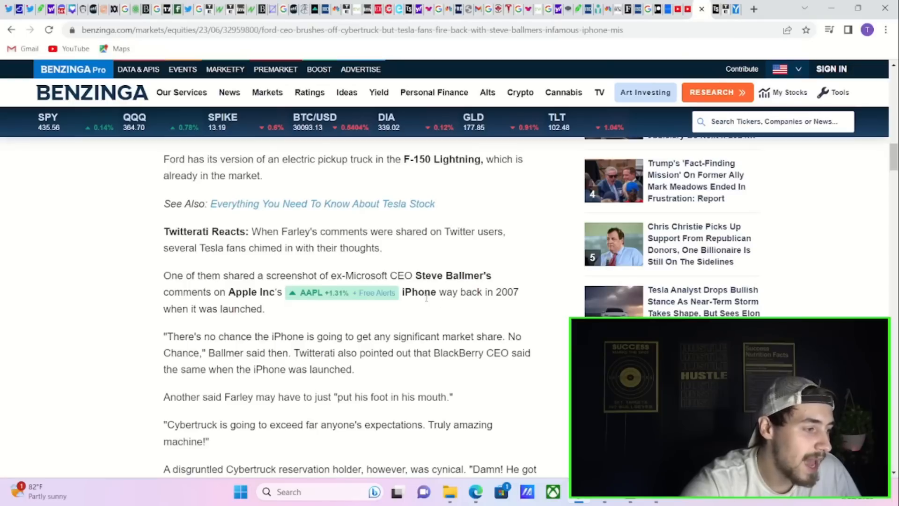
pyautogui.moveTo(177, 346)
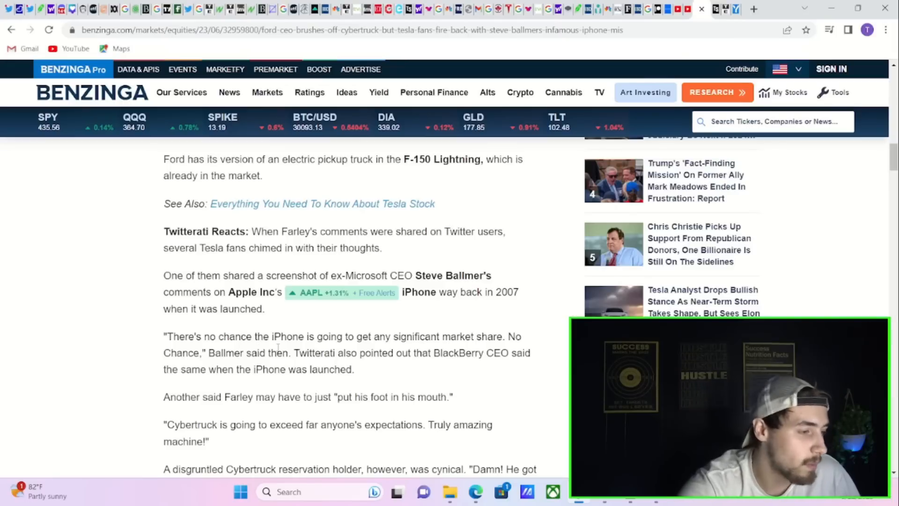
pyautogui.scroll(-3)
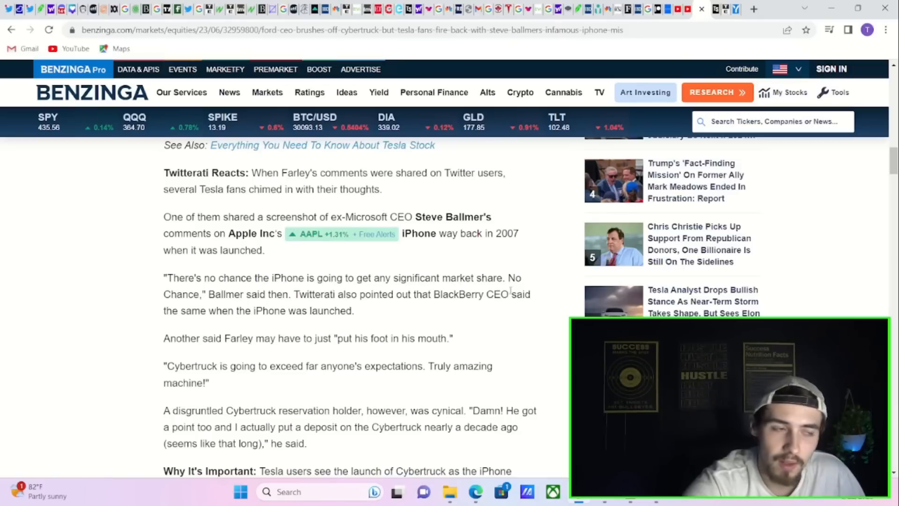
pyautogui.moveTo(504, 275)
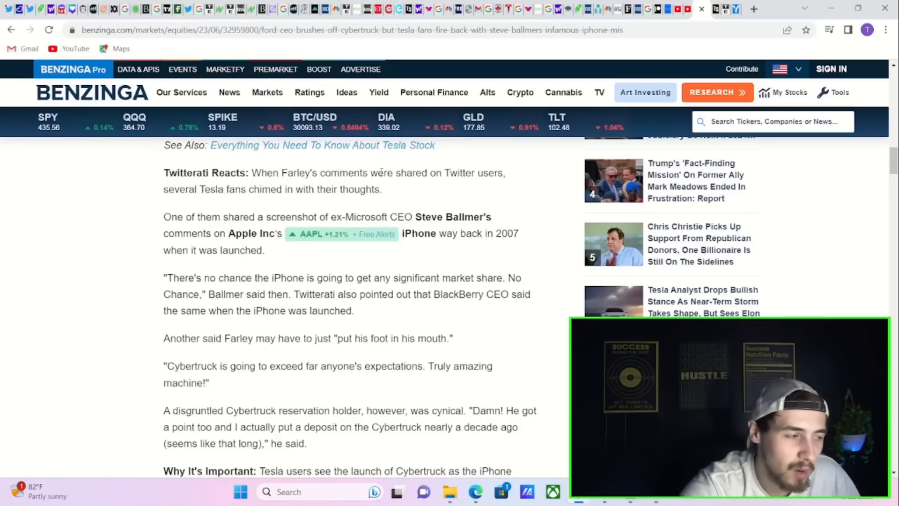
pyautogui.scroll(-3)
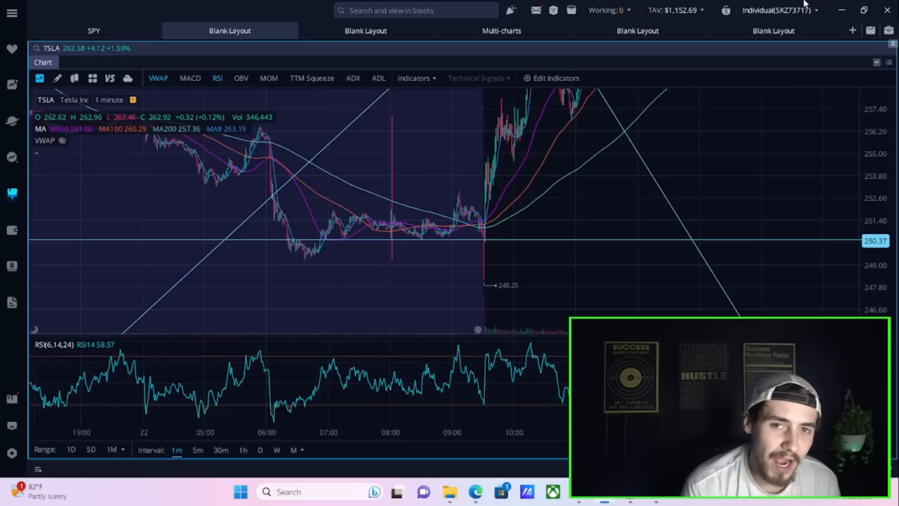
pyautogui.moveTo(578, 213)
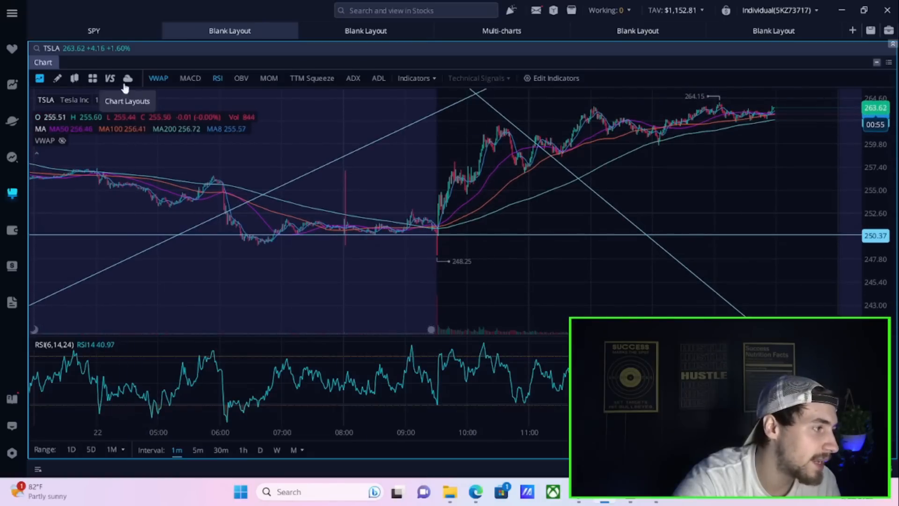
# Reveal the chart drawing toolbar and pan across the TSLA 1-minute chart
pyautogui.click(57, 78)
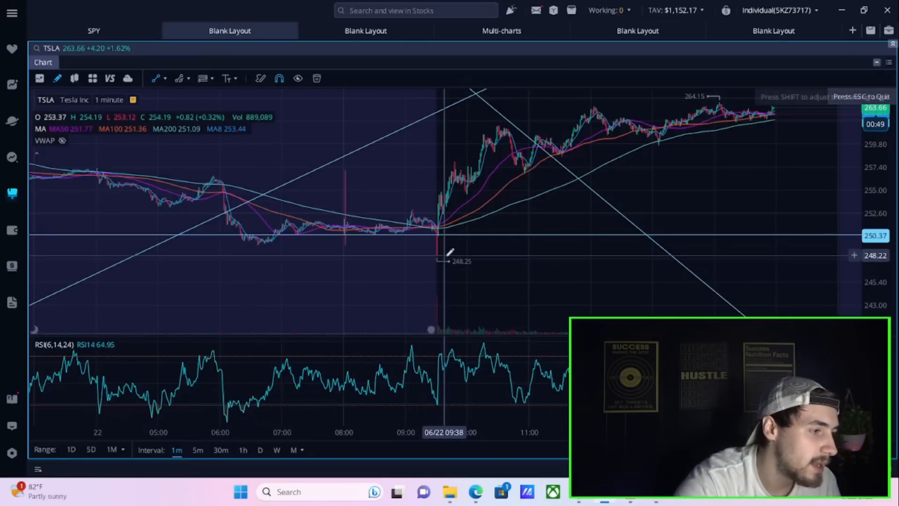
pyautogui.moveTo(444, 255); pyautogui.dragTo(808, 103)
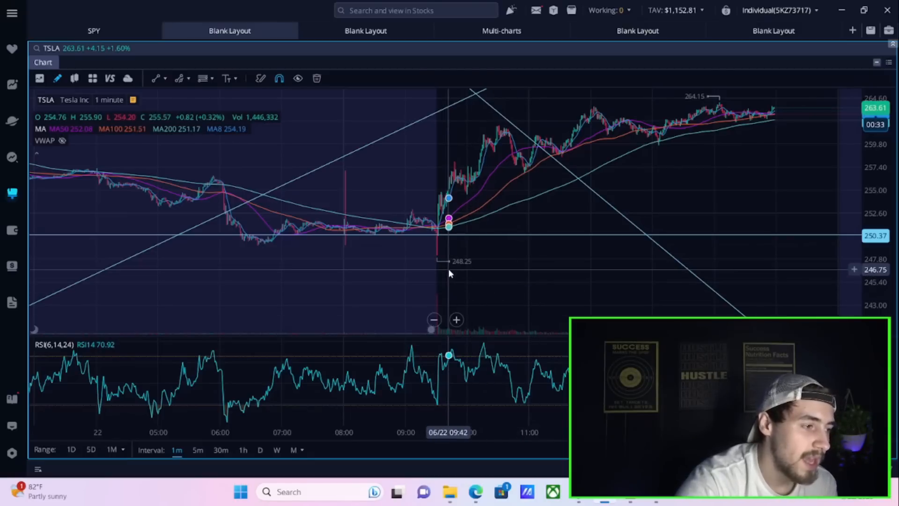
pyautogui.moveTo(320, 230)
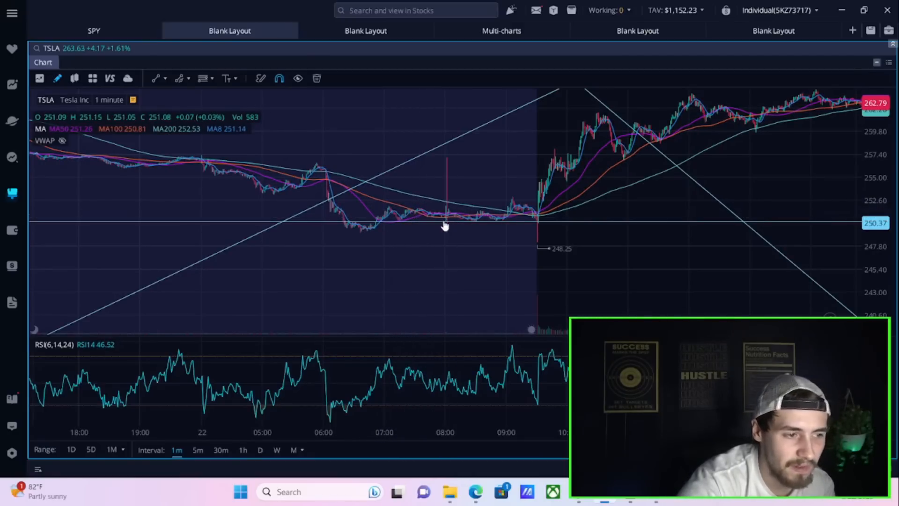
pyautogui.moveTo(486, 219)
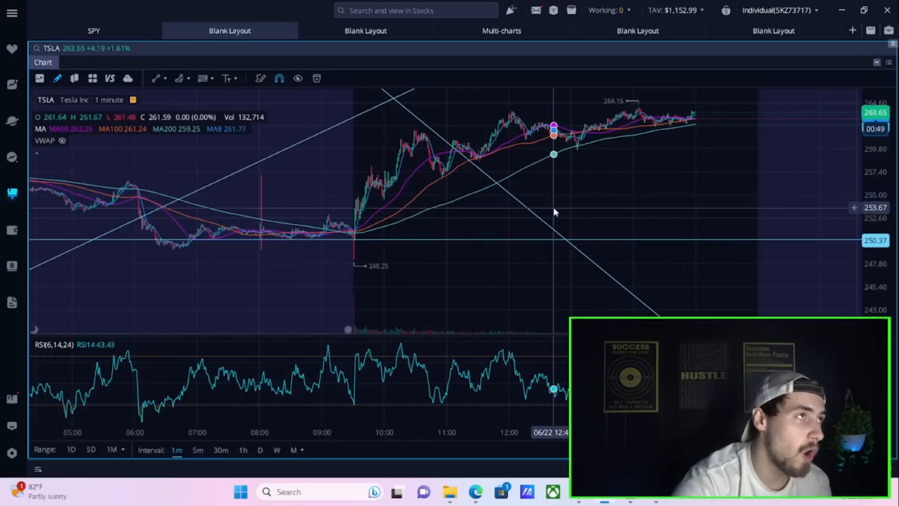
pyautogui.moveTo(545, 229)
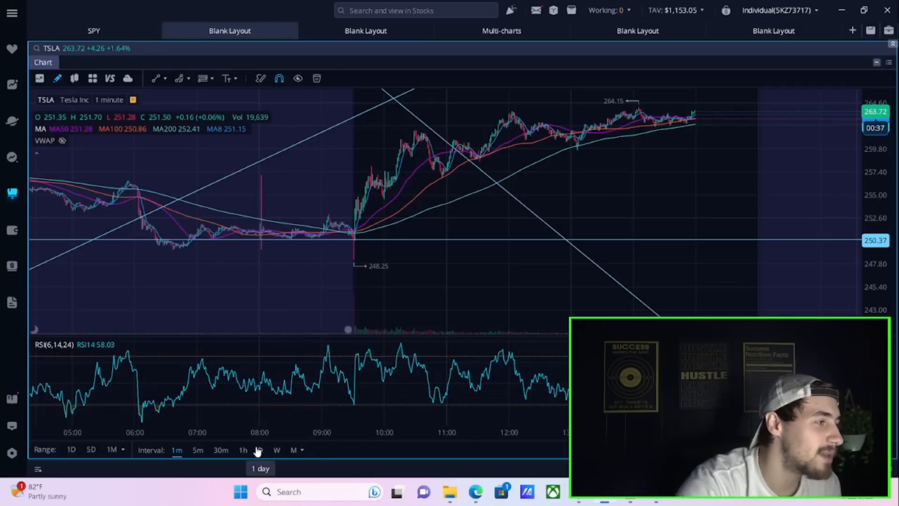
# Switch the TSLA chart to the daily (D) interval
pyautogui.click(259, 450)
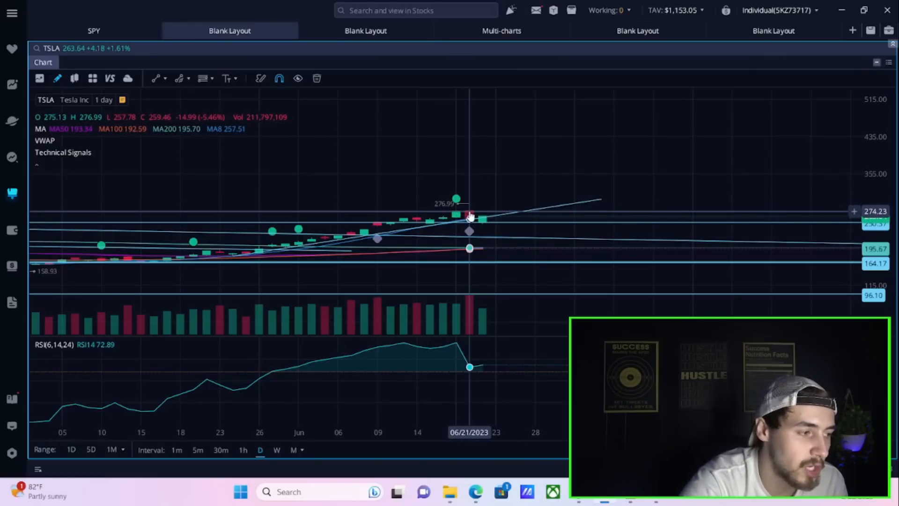
pyautogui.moveTo(443, 222)
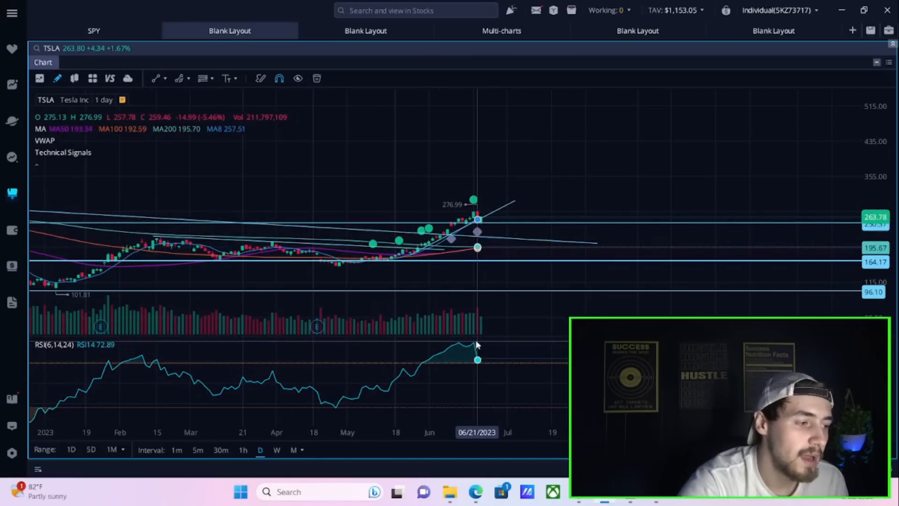
pyautogui.moveTo(484, 344)
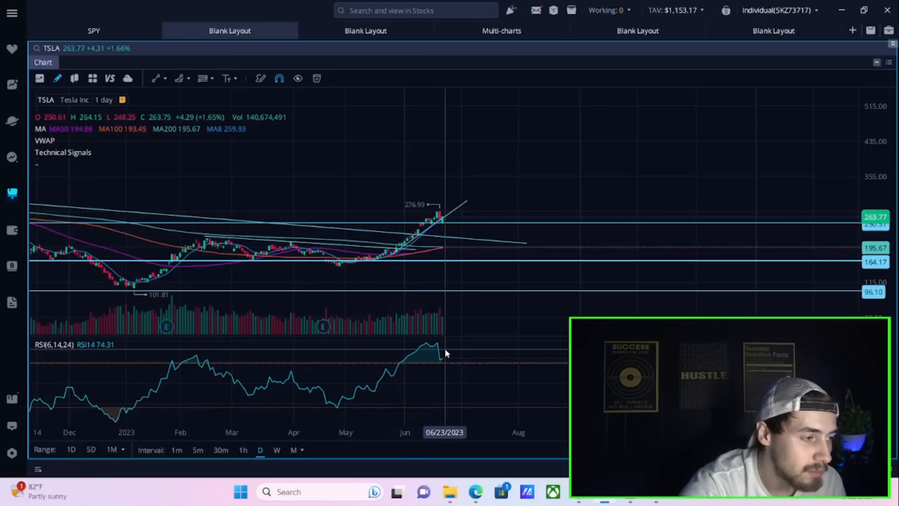
pyautogui.moveTo(448, 333)
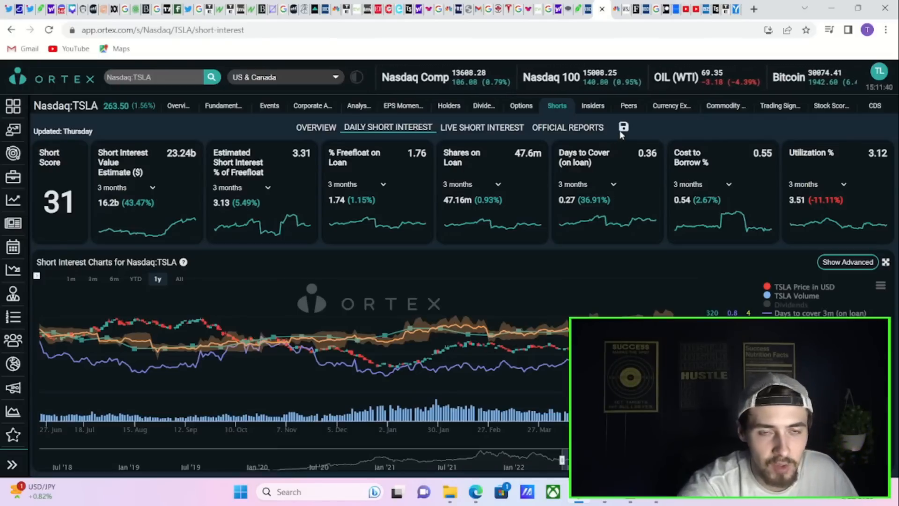
pyautogui.moveTo(607, 136)
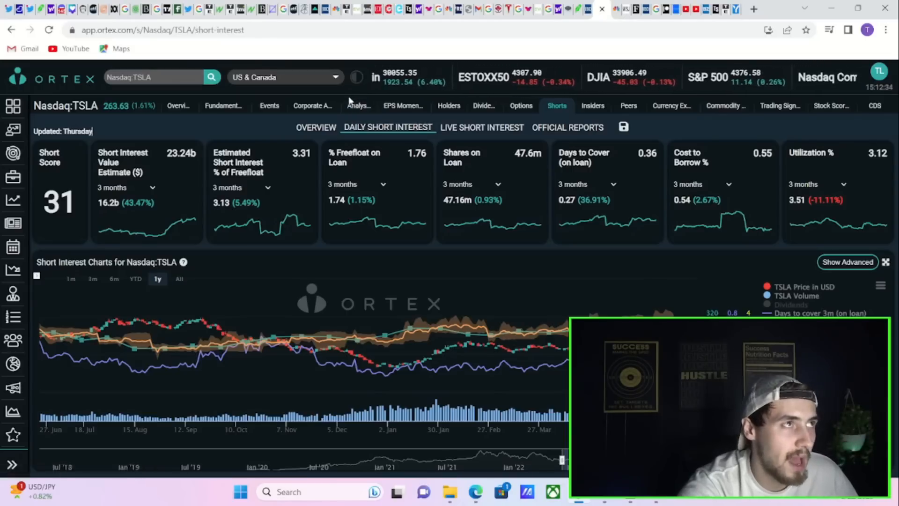
pyautogui.moveTo(312, 106)
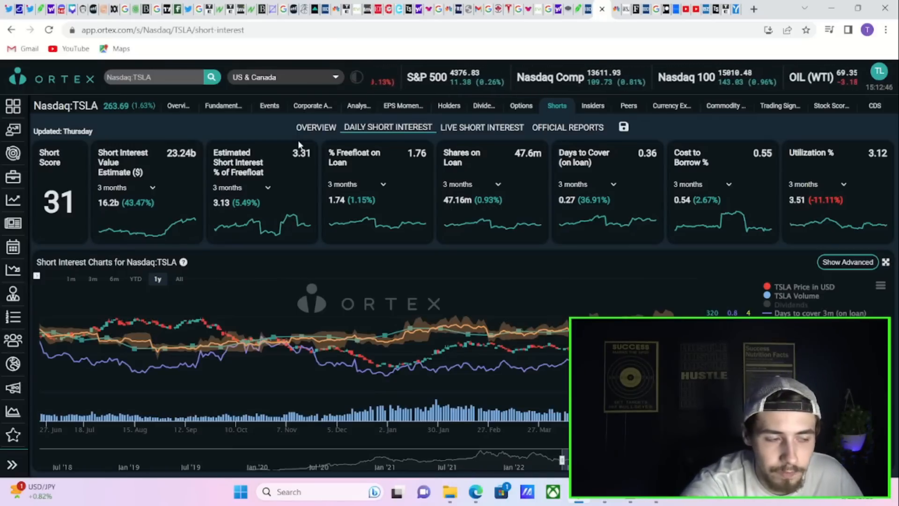
pyautogui.moveTo(279, 151)
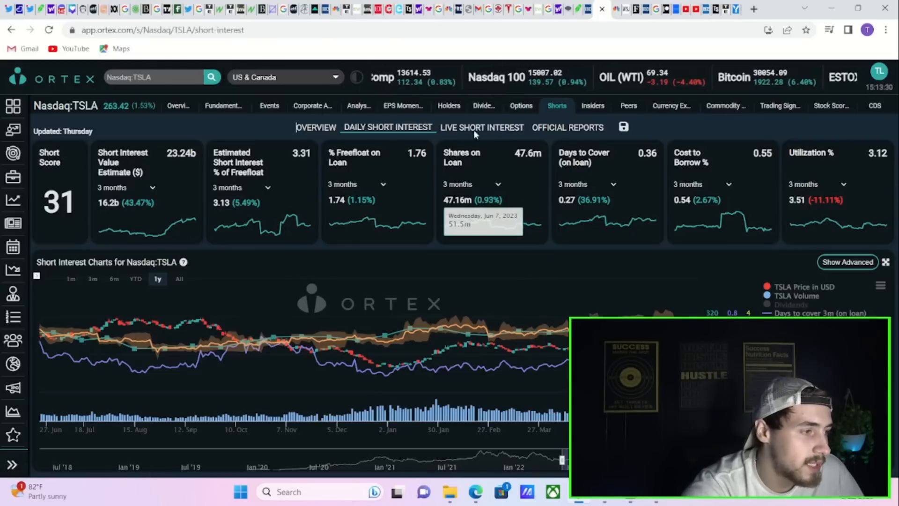
# Move from the TSLA short interest page to ORTEX's TSLA options data page
pyautogui.click(520, 106)
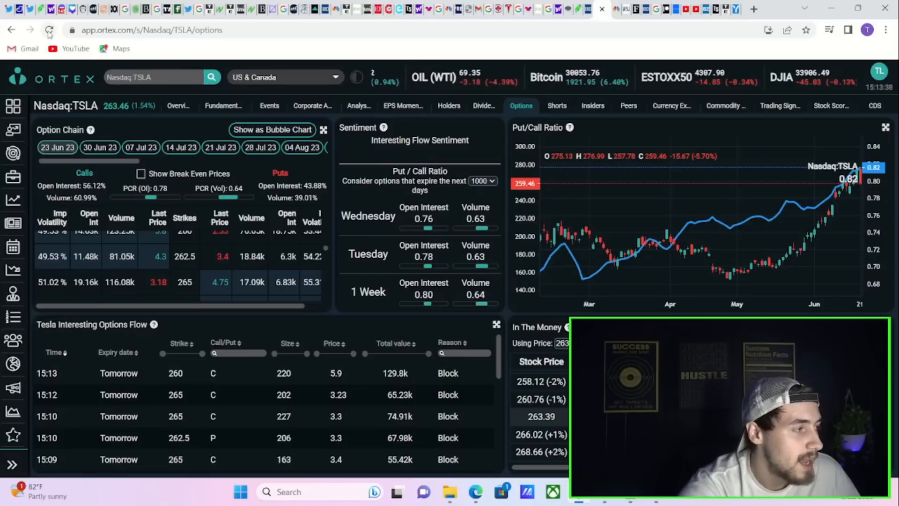
# Leave ORTEX for the Deadline Zuckerberg–Musk cage fight article
pyautogui.click(48, 30)
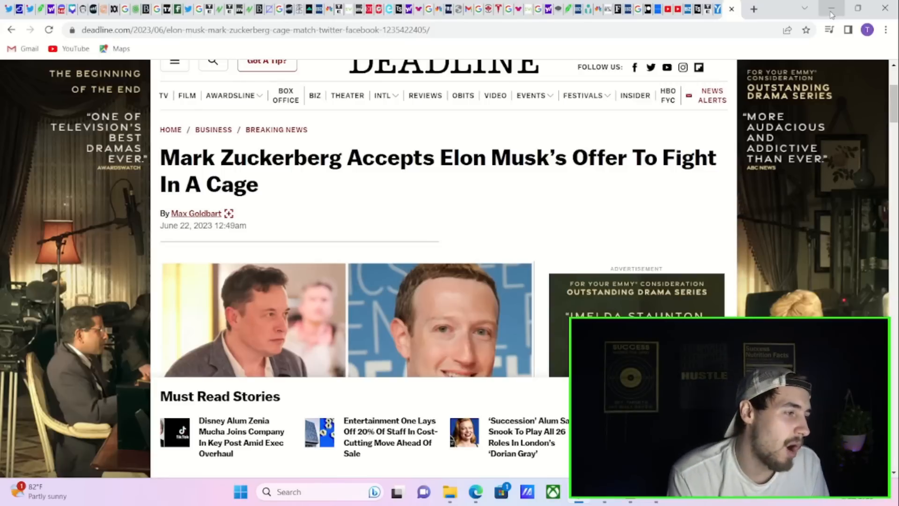
# Highlight Musk's cage-match quote through the jiu jitsu mention in the Deadline article
pyautogui.scroll(-3)
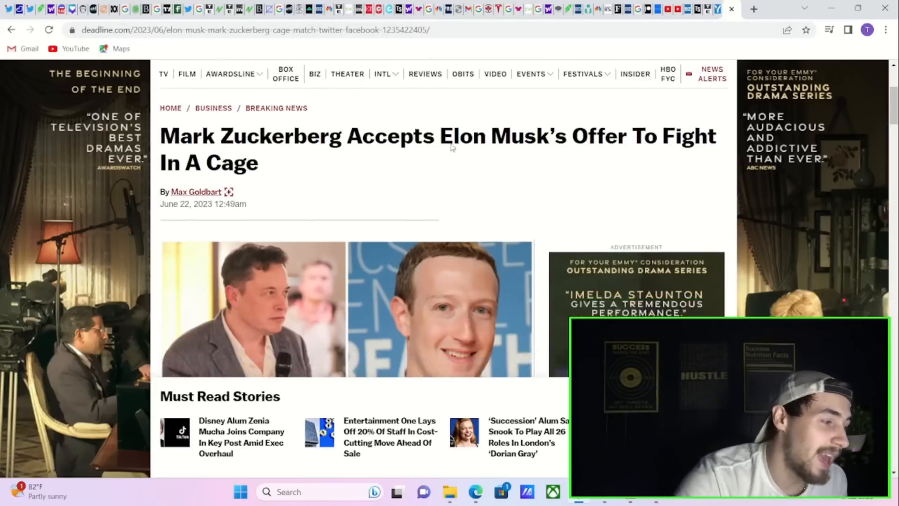
pyautogui.scroll(-3)
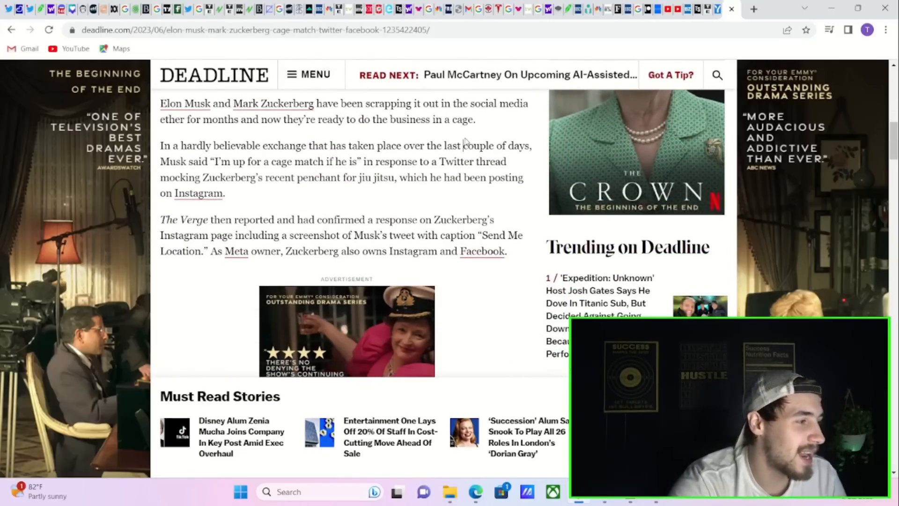
pyautogui.doubleClick(224, 162)
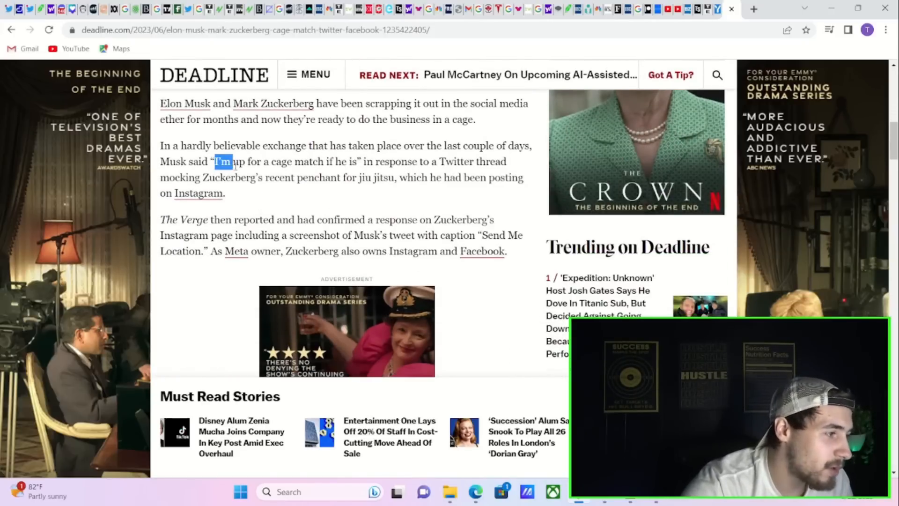
pyautogui.moveTo(226, 162); pyautogui.dragTo(356, 162)
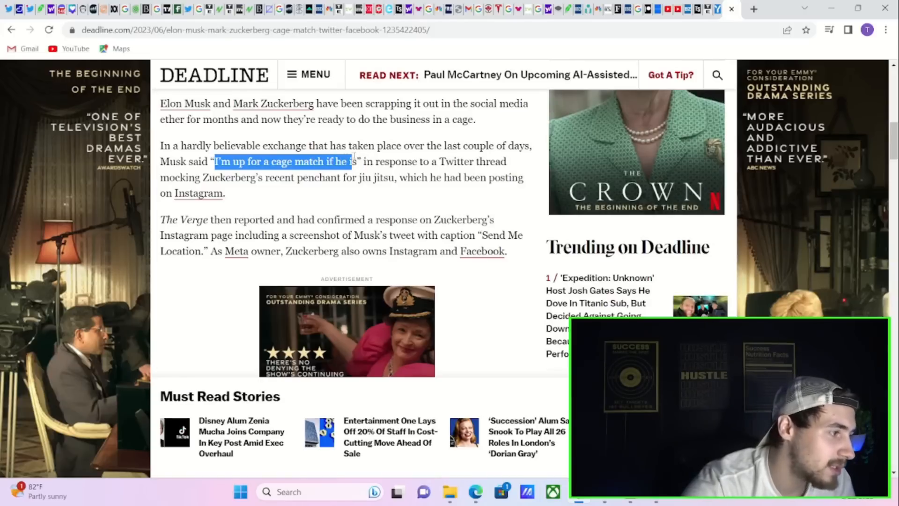
pyautogui.moveTo(356, 161); pyautogui.dragTo(225, 193)
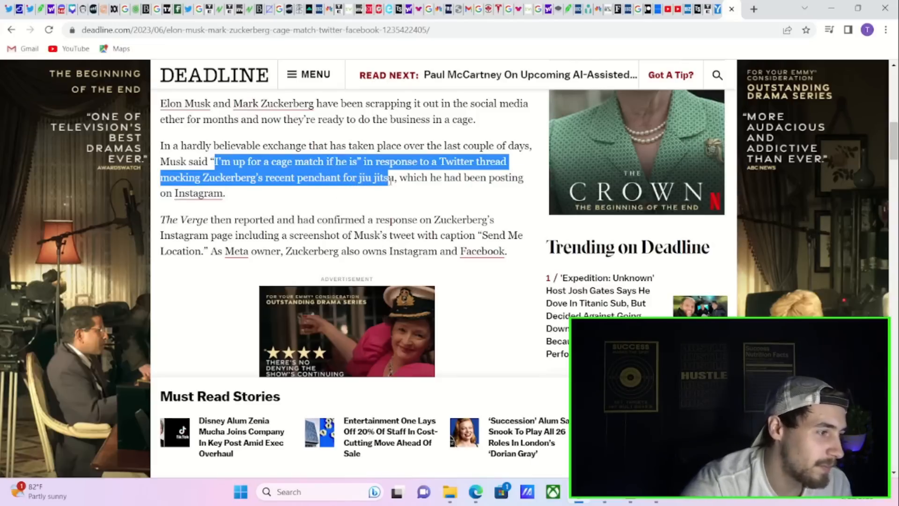
# Highlight Zuckerberg's Instagram caption 'Send Me Location' further down the article
pyautogui.scroll(-3)
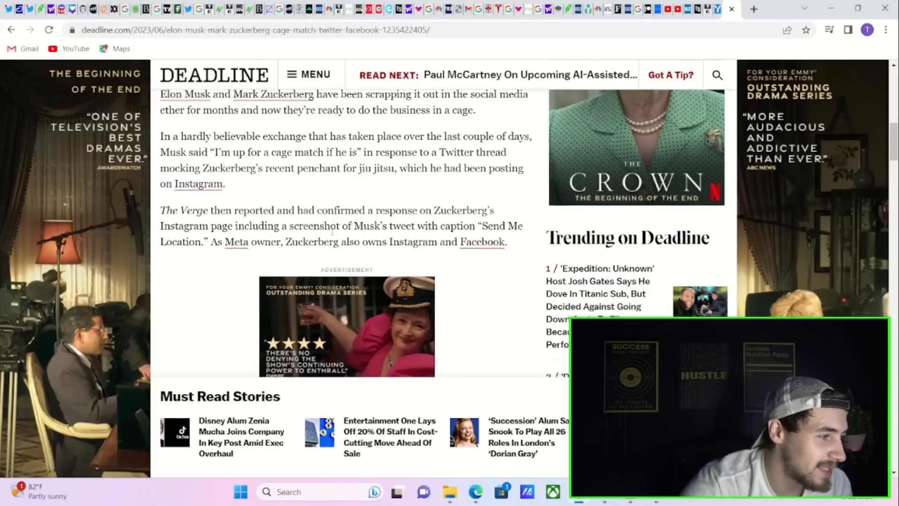
pyautogui.scroll(-3)
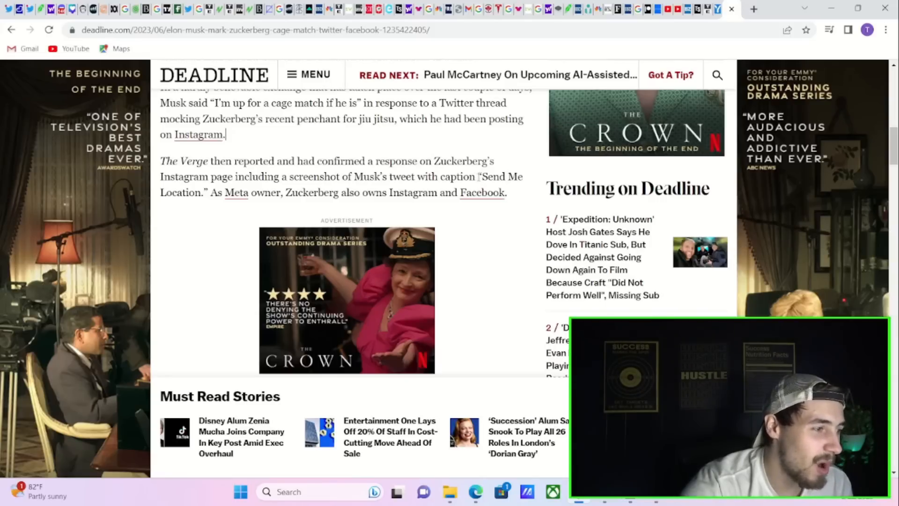
pyautogui.doubleClick(492, 177)
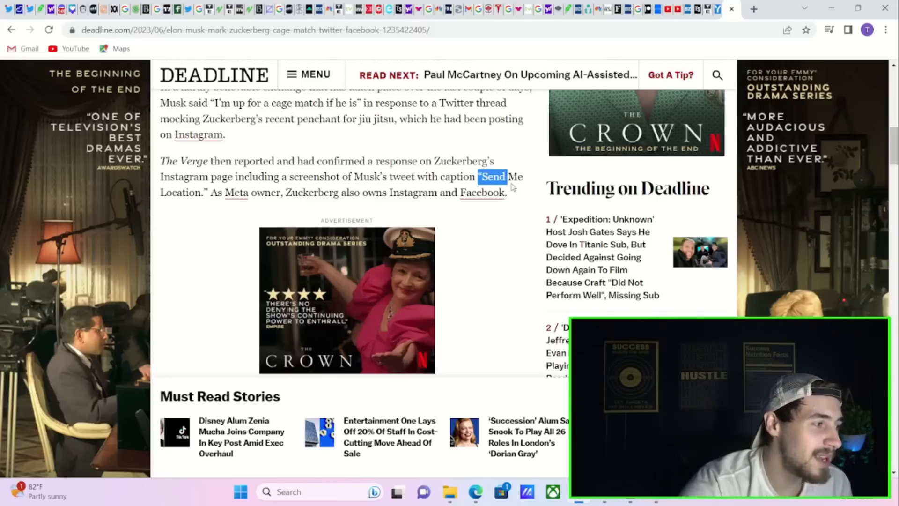
pyautogui.moveTo(491, 177); pyautogui.dragTo(506, 193)
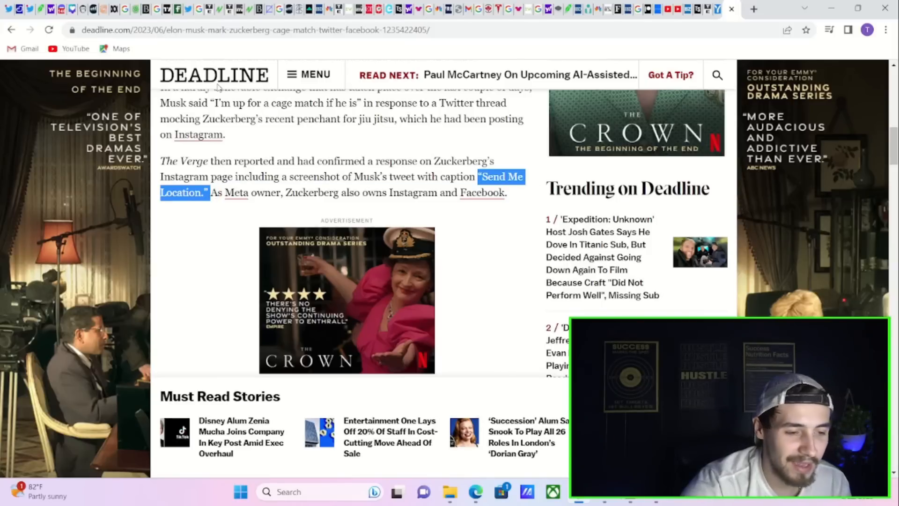
pyautogui.moveTo(479, 246)
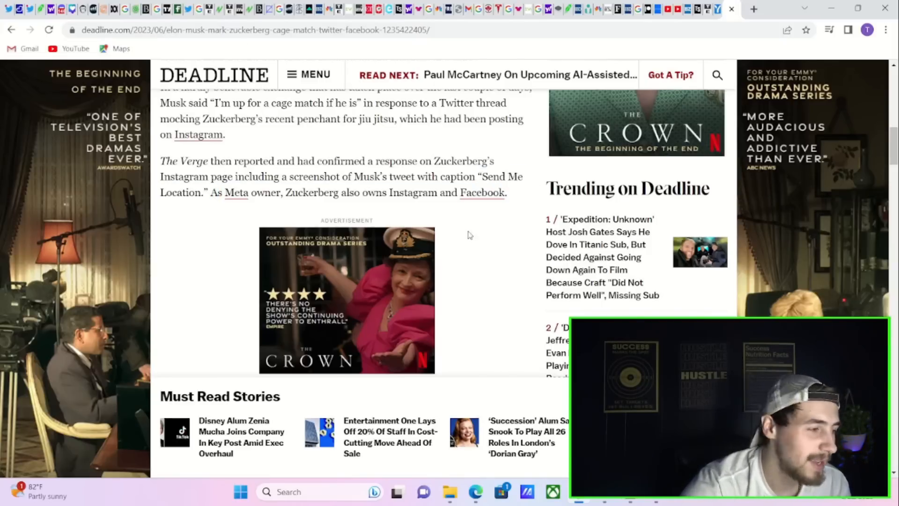
pyautogui.moveTo(483, 177); pyautogui.dragTo(403, 192)
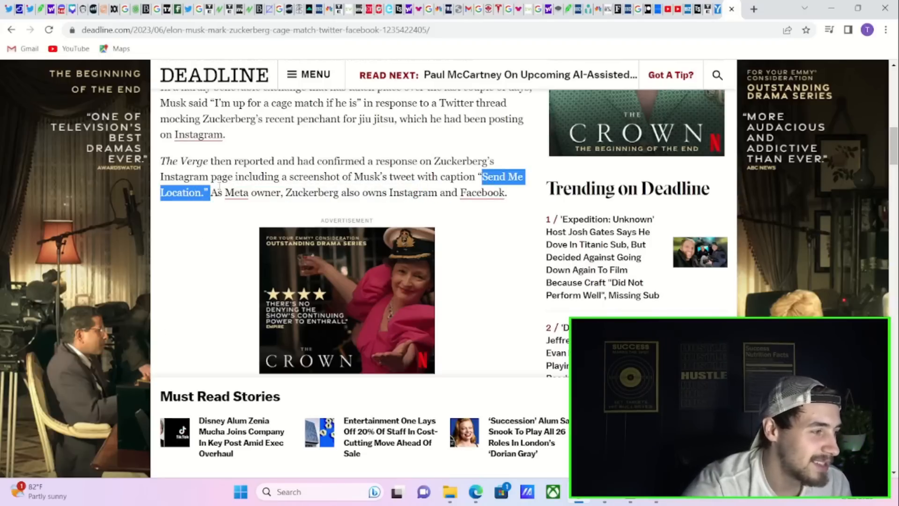
# Reach the embedded tweets, then switch to the Trading Economics economic calendar page
pyautogui.scroll(-3)
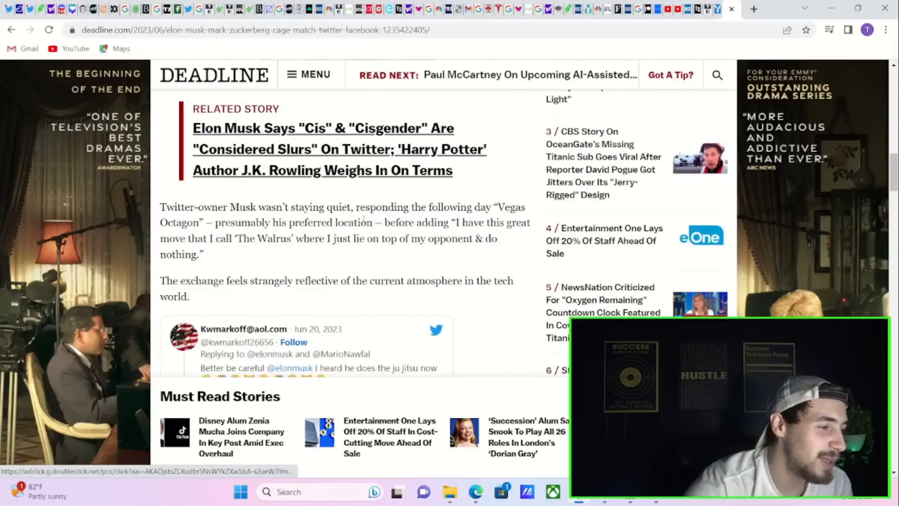
pyautogui.scroll(-3)
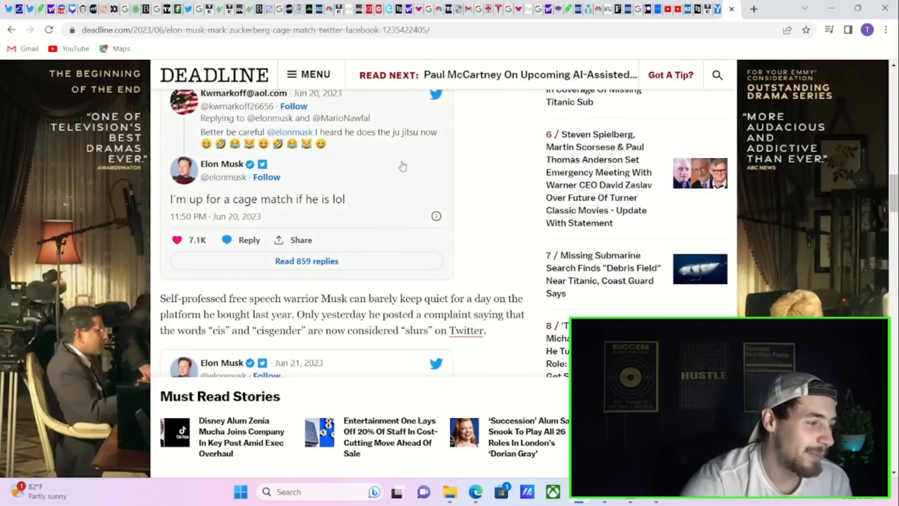
pyautogui.scroll(-3)
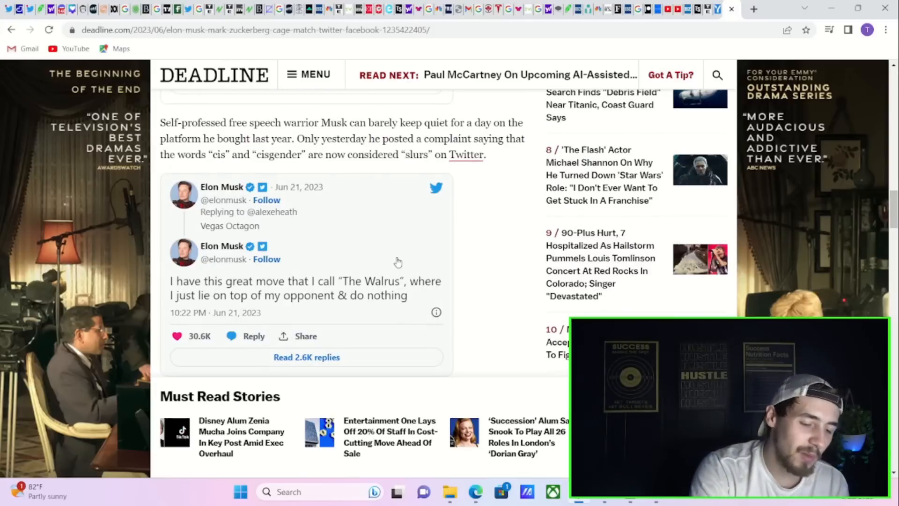
pyautogui.moveTo(410, 228)
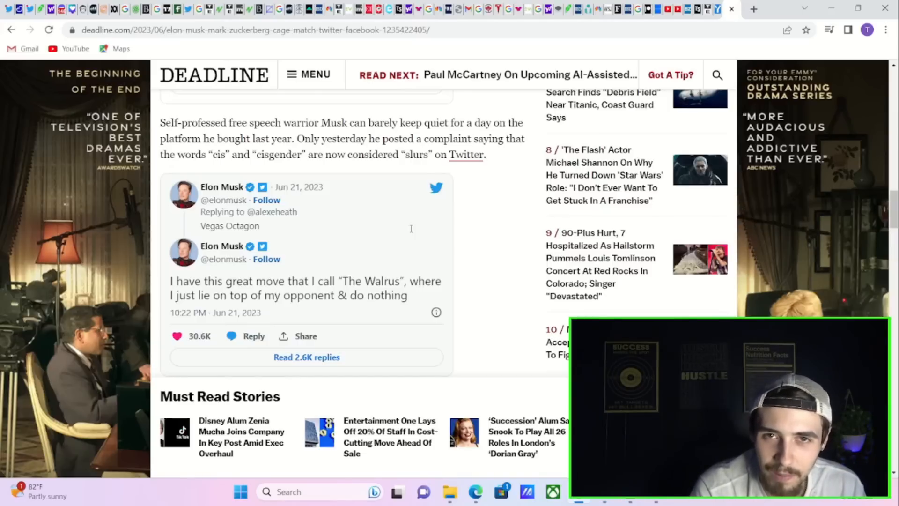
pyautogui.click(232, 8)
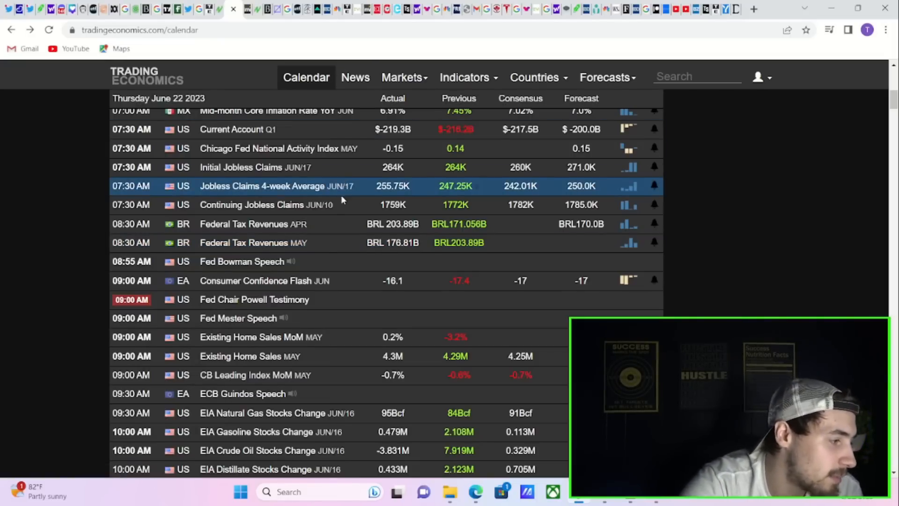
pyautogui.scroll(-3)
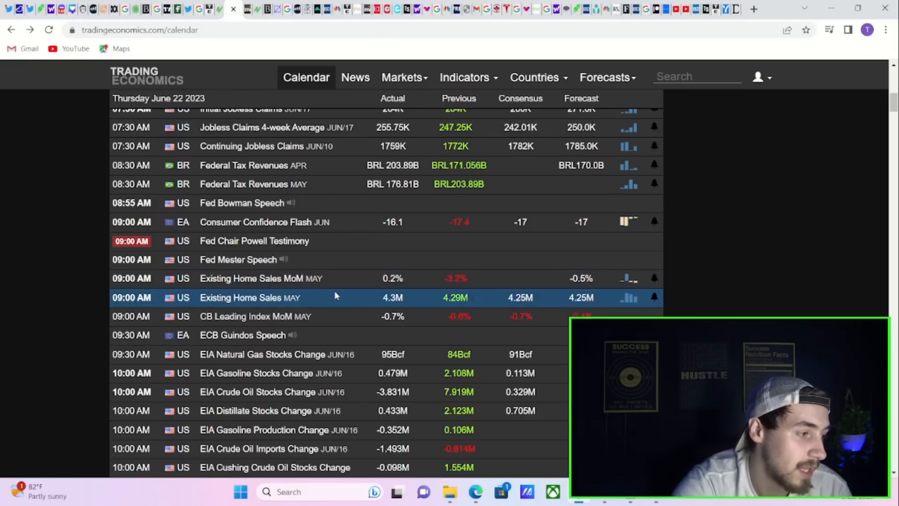
pyautogui.moveTo(251, 279)
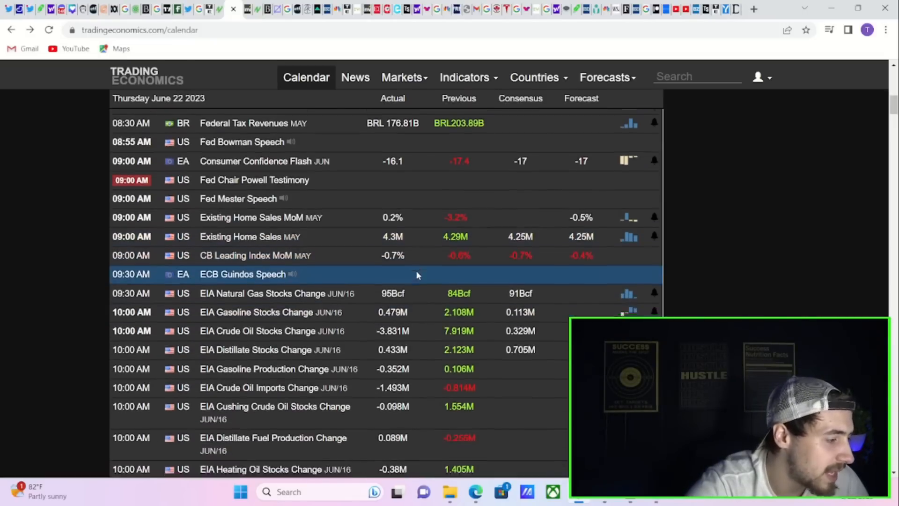
pyautogui.scroll(-3)
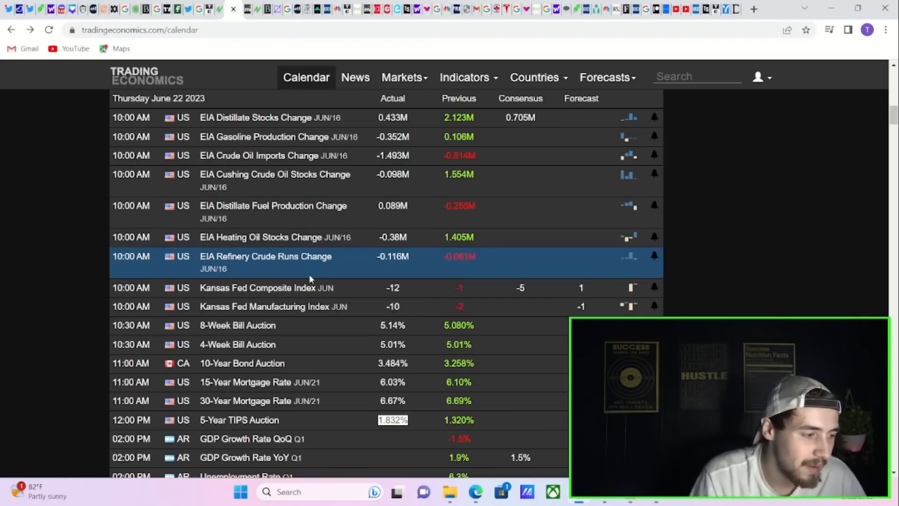
# Scroll the calendar through June 22 into Friday June 23, reaching the Fed Mester speech and Baker Hughes rig counts
pyautogui.scroll(-3)
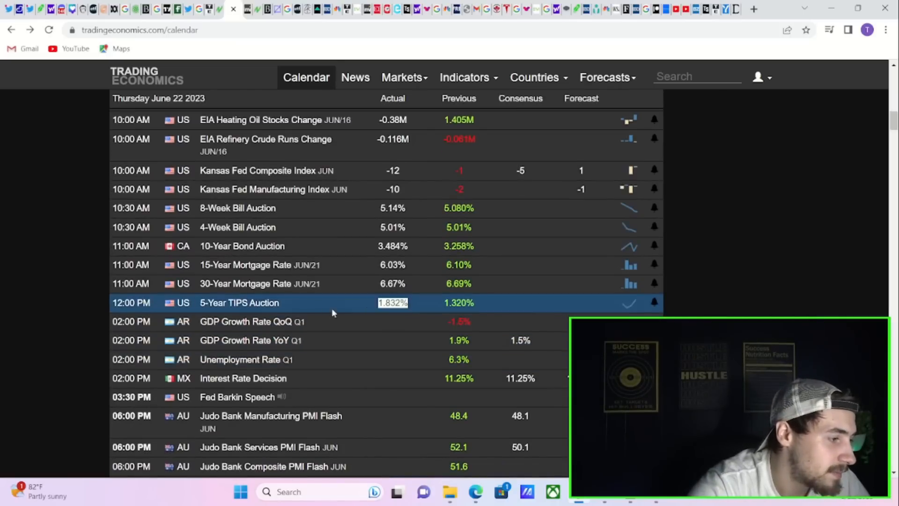
pyautogui.scroll(-3)
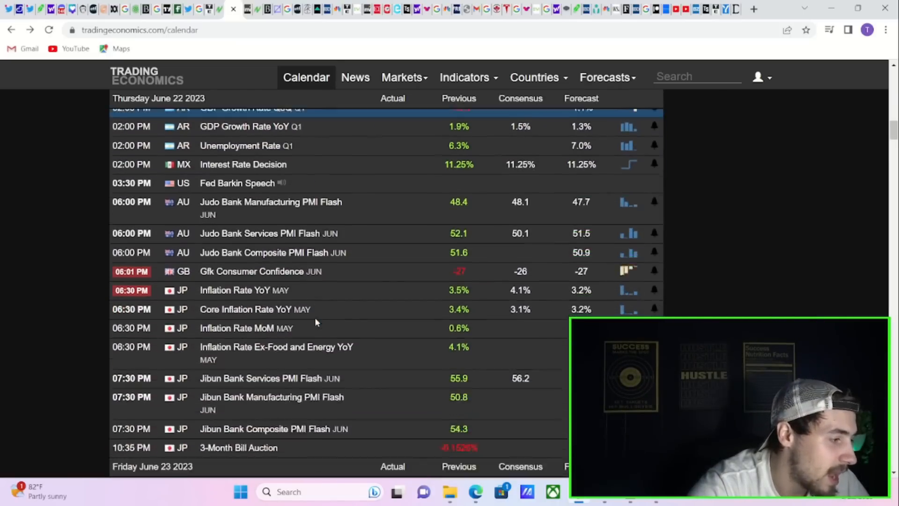
pyautogui.scroll(-3)
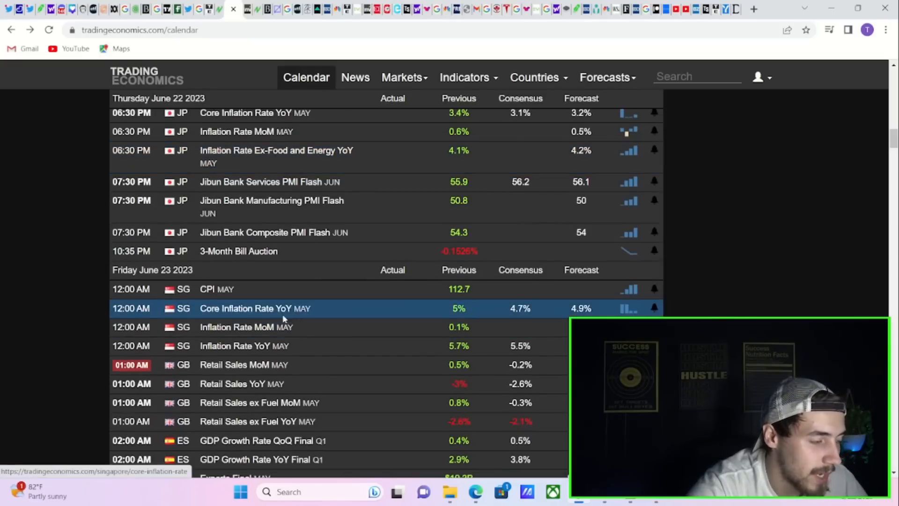
pyautogui.scroll(-3)
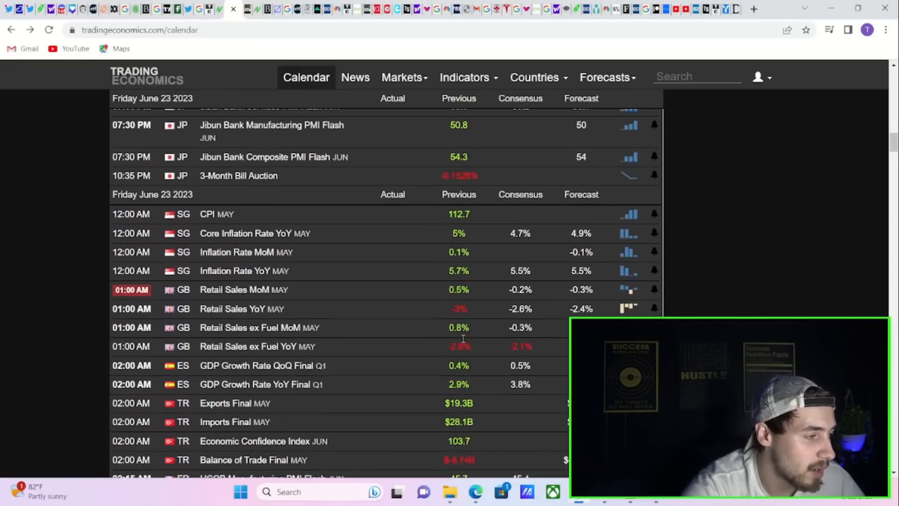
pyautogui.scroll(-3)
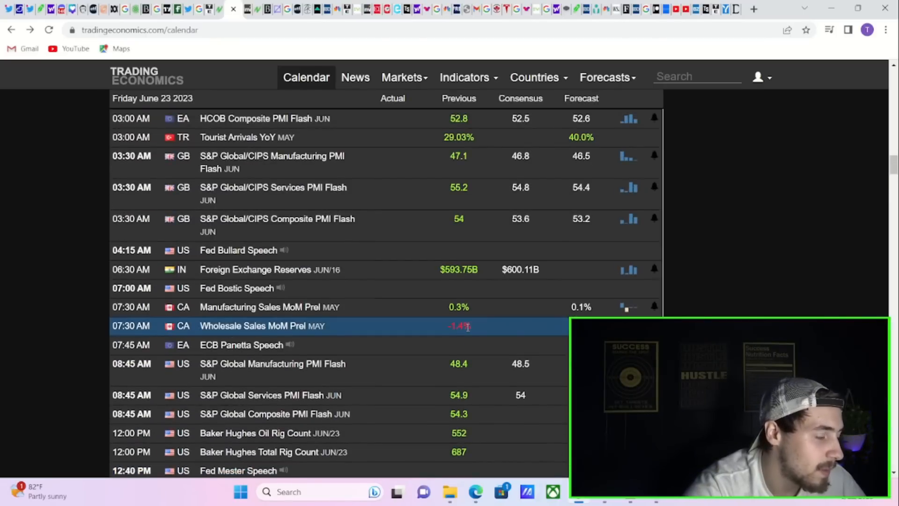
pyautogui.scroll(-3)
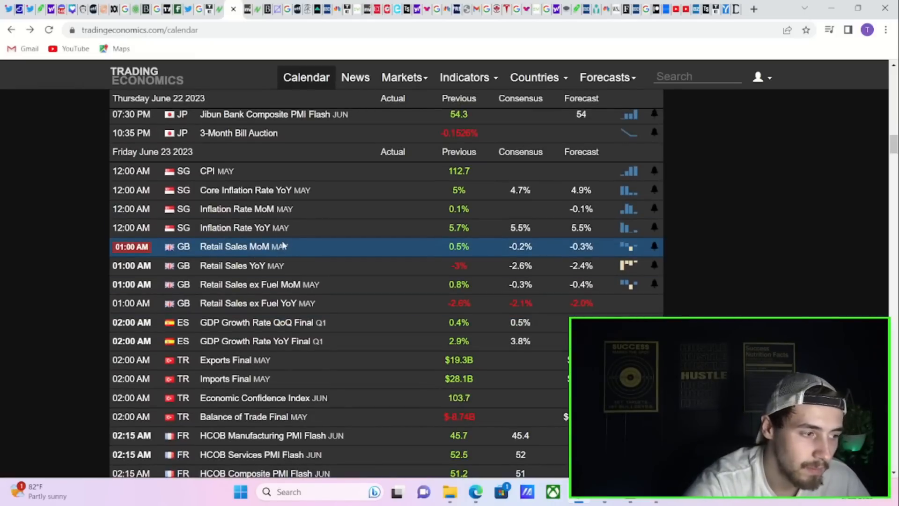
pyautogui.scroll(-3)
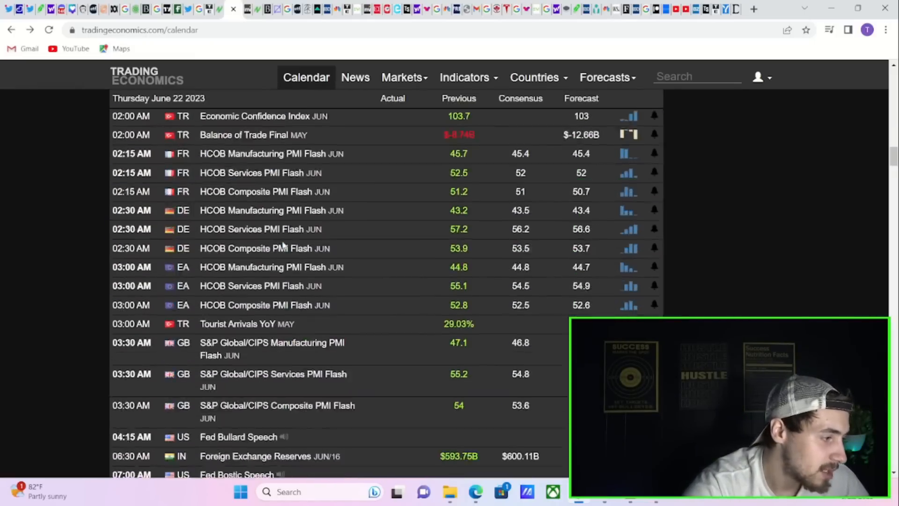
pyautogui.scroll(-3)
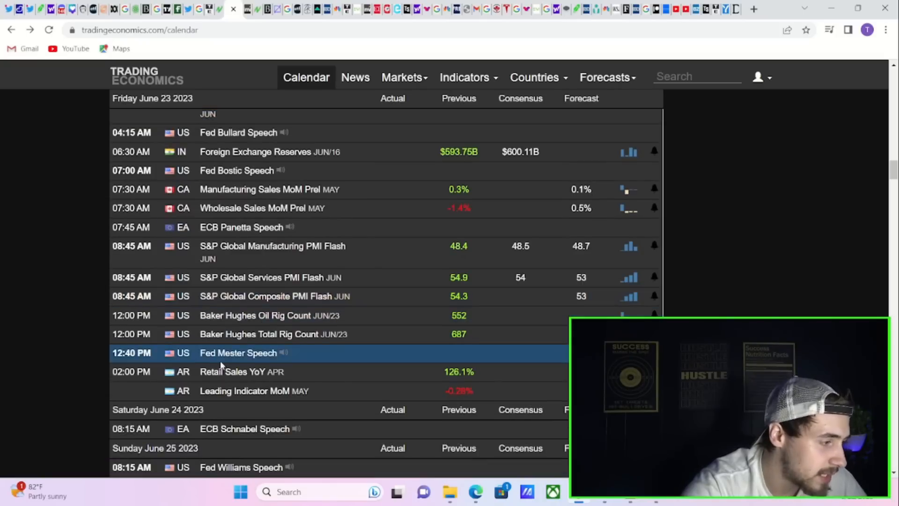
pyautogui.moveTo(259, 333)
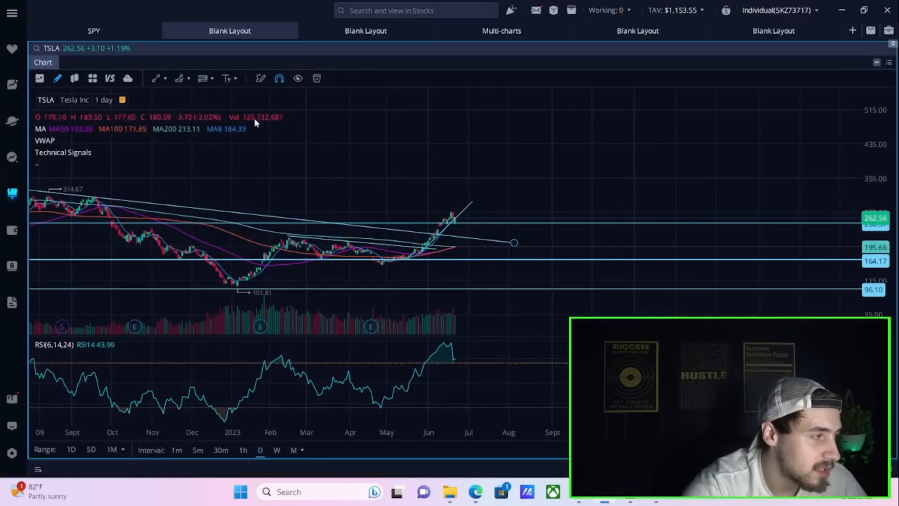
pyautogui.click(94, 30)
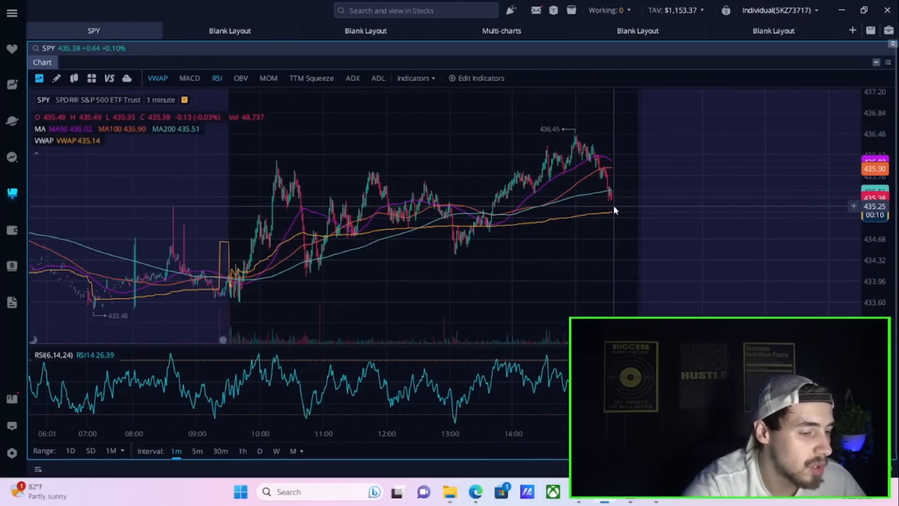
pyautogui.click(229, 30)
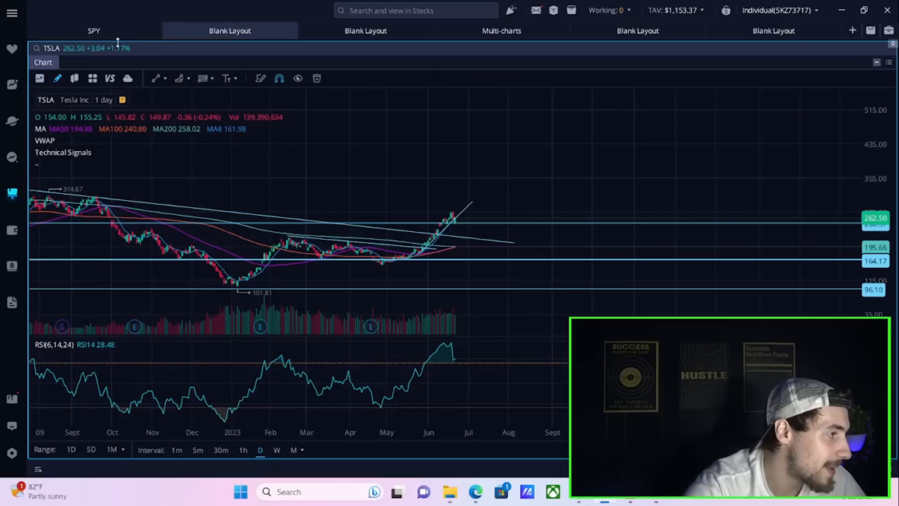
pyautogui.click(93, 30)
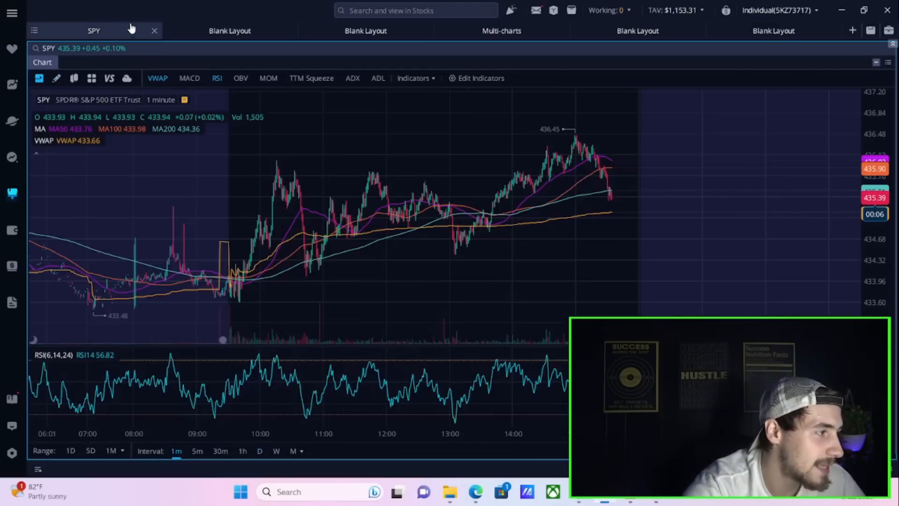
pyautogui.click(229, 30)
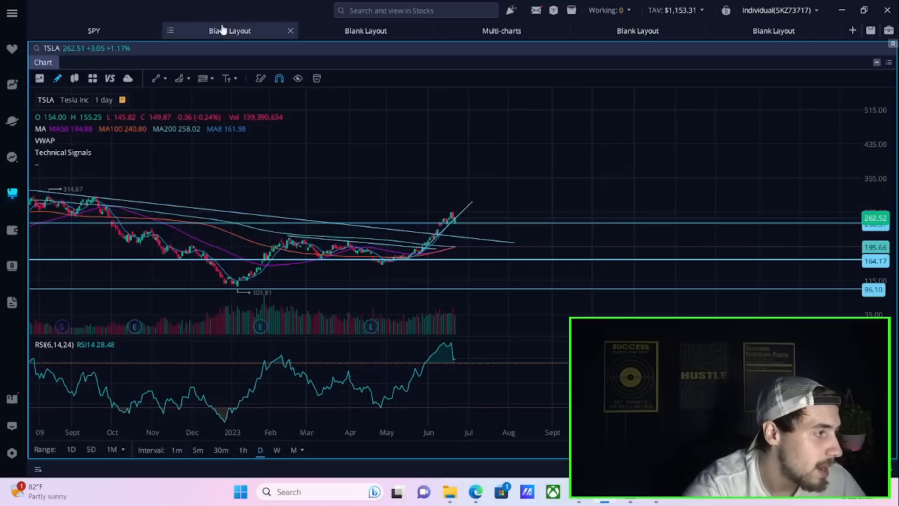